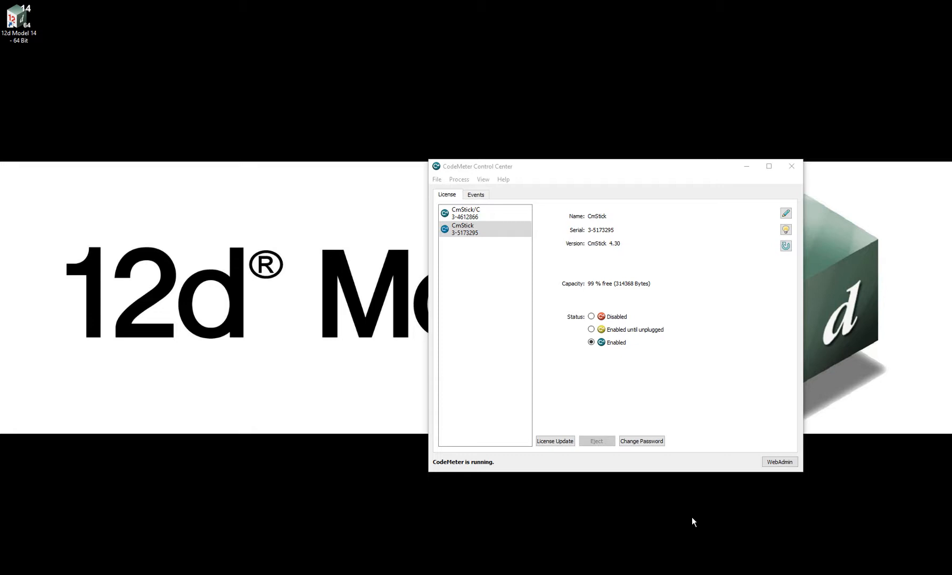
mouse_move(540, 303)
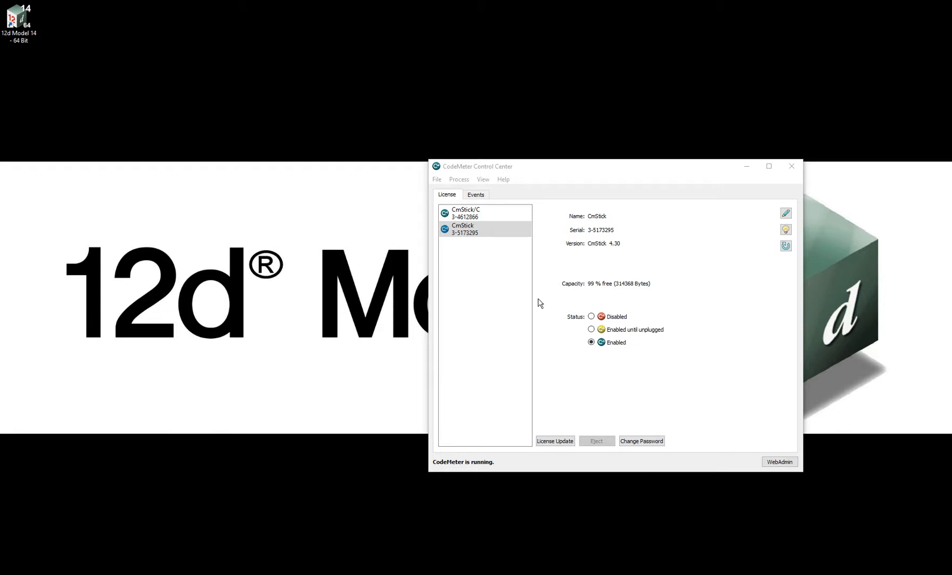
mouse_move(472, 265)
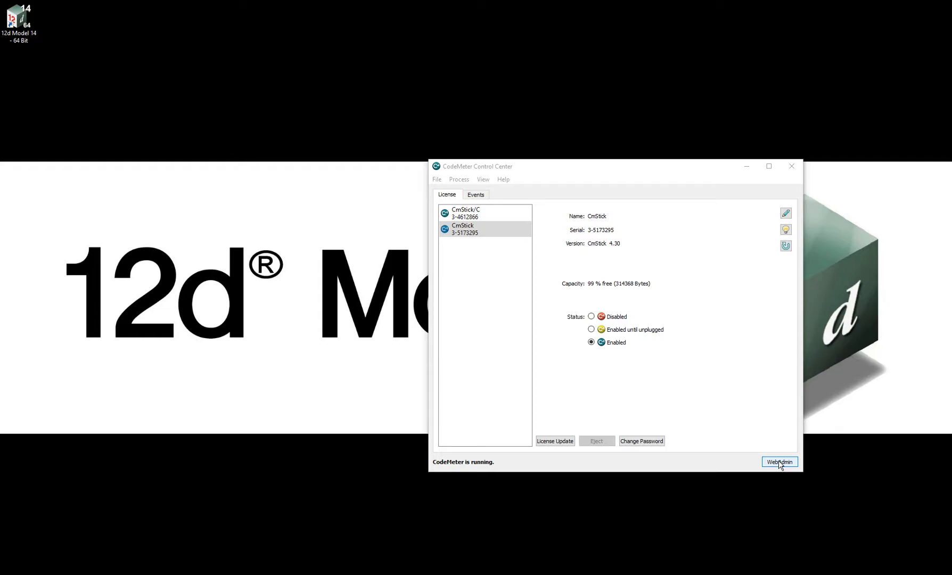
Open WebAdmin from Control Center and list all containers, showing dongles 3-4612866 and 3-5173295.
left_click(779, 462)
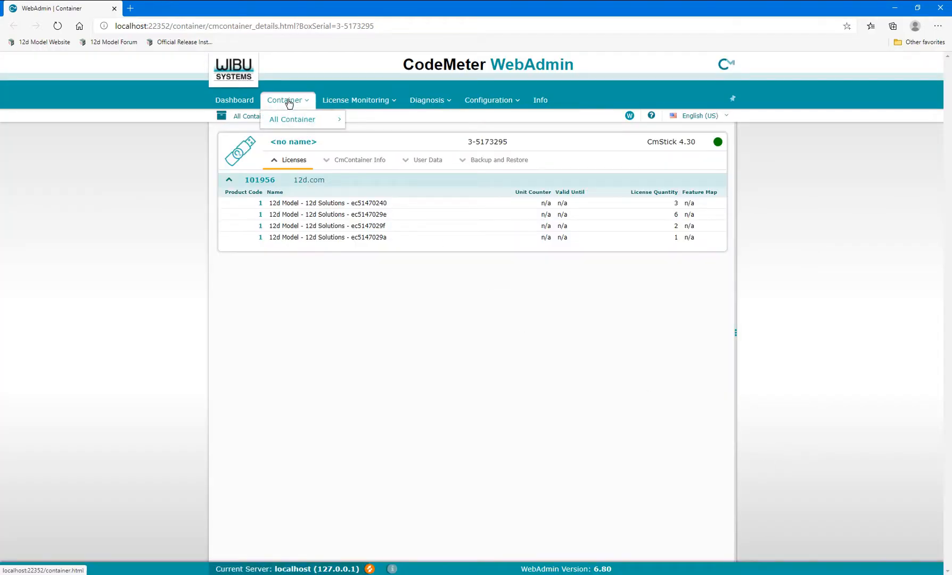
left_click(291, 119)
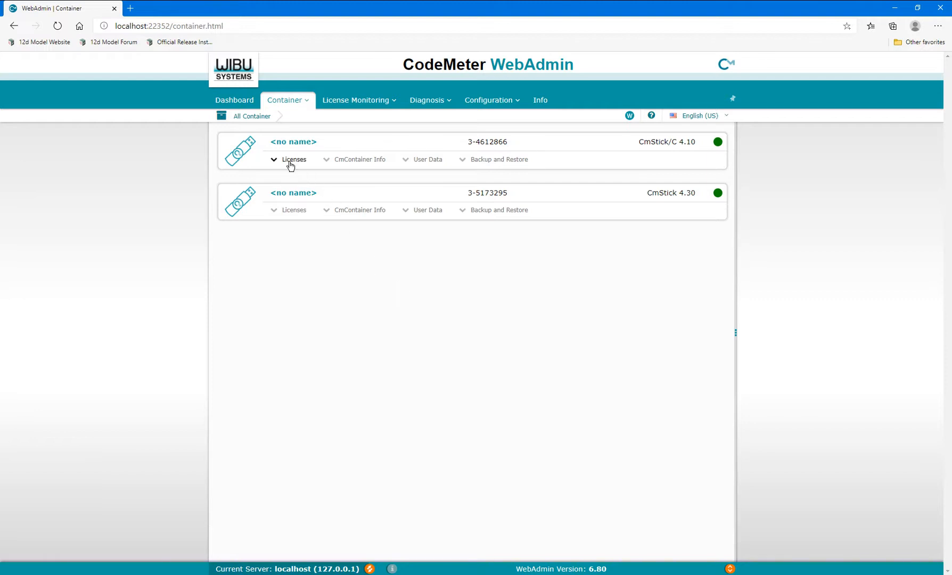
Expand the licenses of dongle 3-4612866 to reveal its single 12d Model license.
left_click(293, 159)
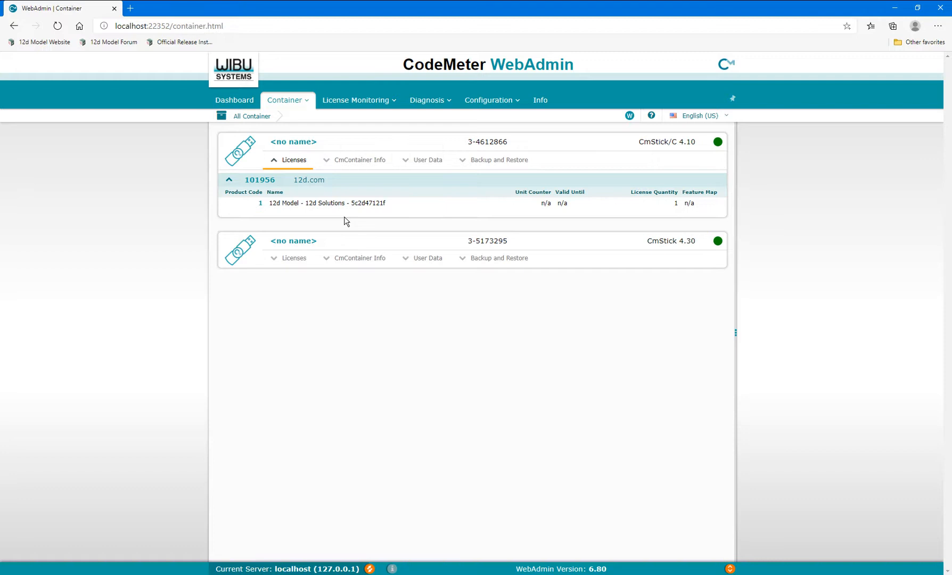
mouse_move(294, 259)
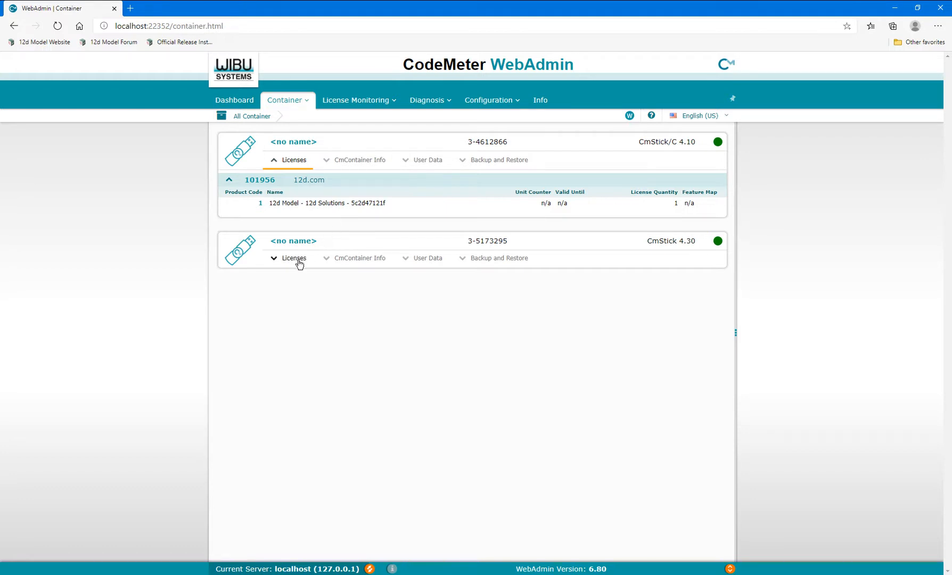
Expand dongle 3-5173295's four 12d Model licenses, then go to the Server Access configuration page.
left_click(293, 258)
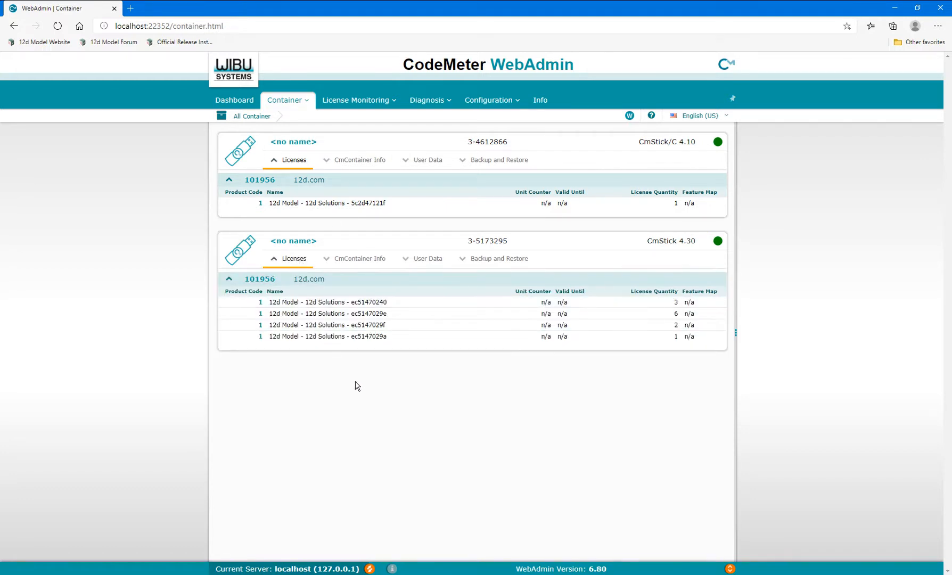
mouse_move(458, 393)
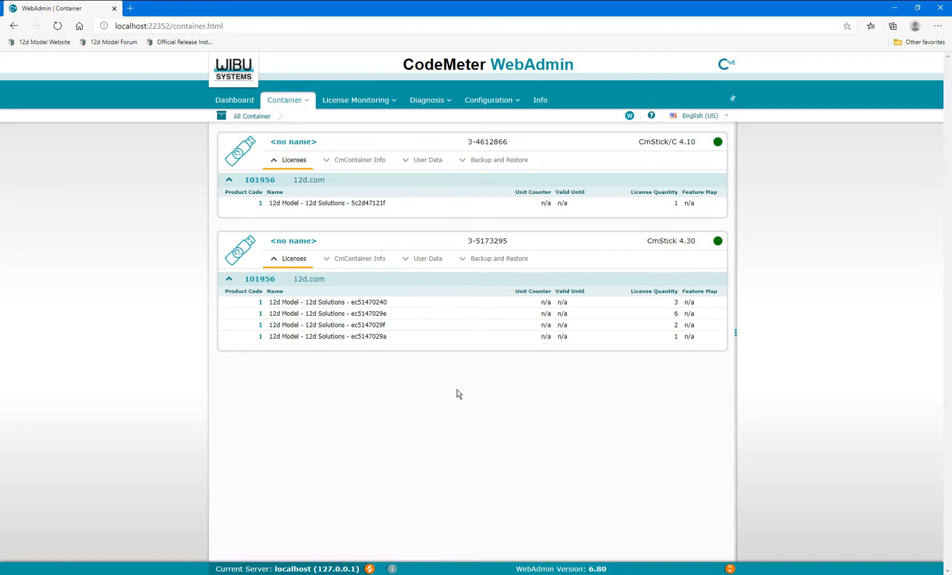
mouse_move(502, 398)
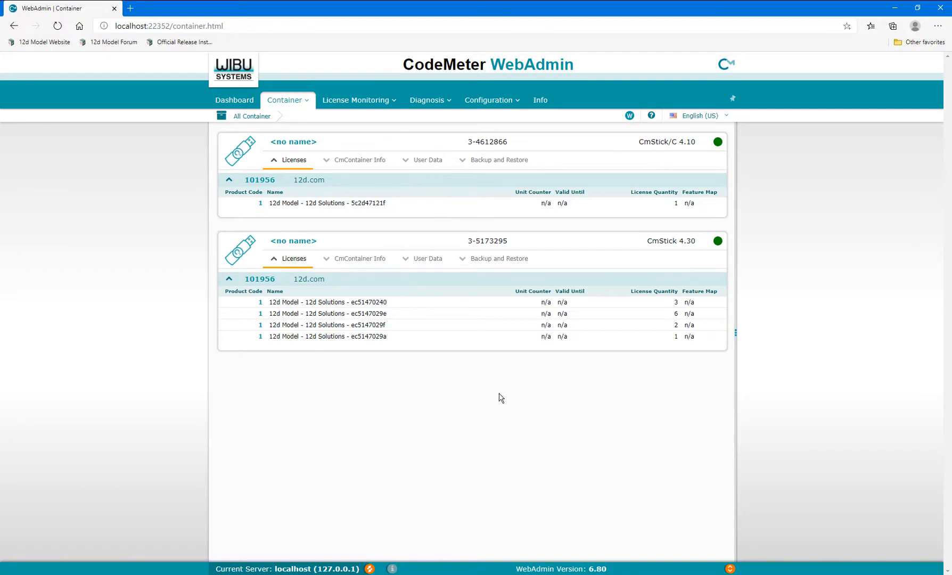
mouse_move(541, 395)
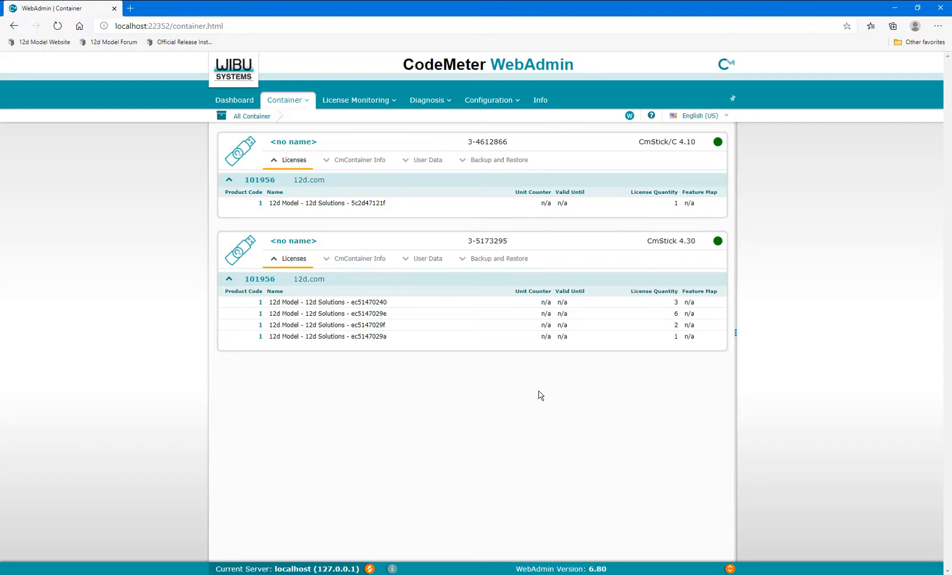
mouse_move(657, 332)
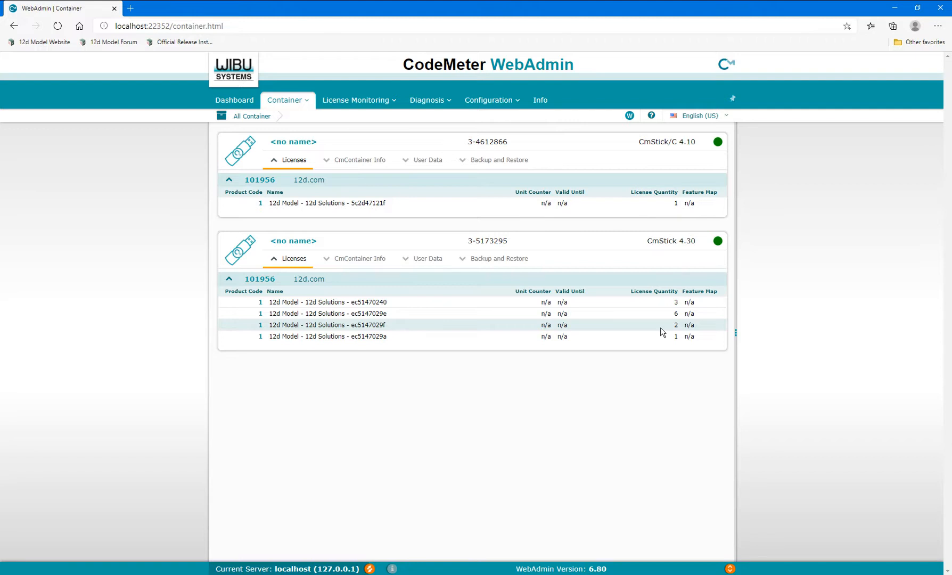
mouse_move(659, 380)
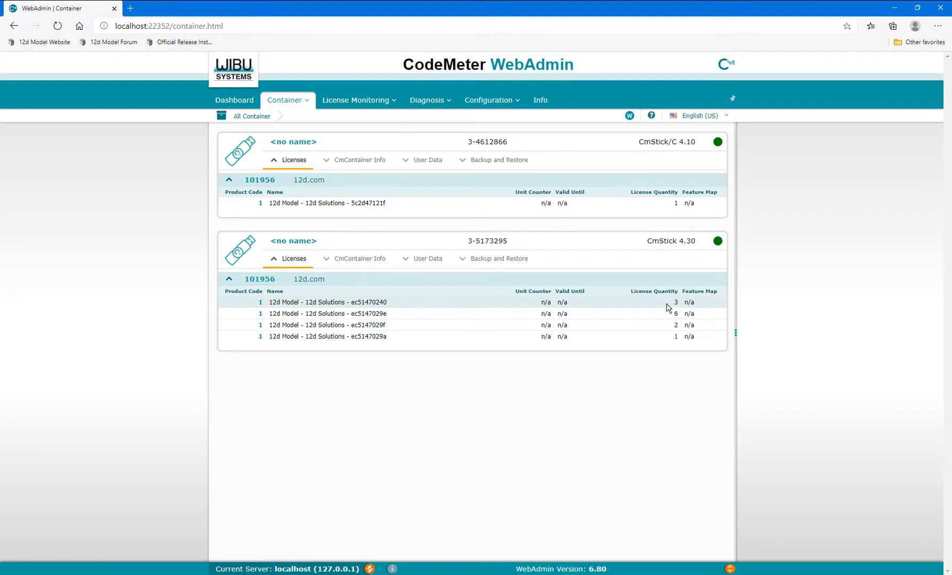
mouse_move(666, 328)
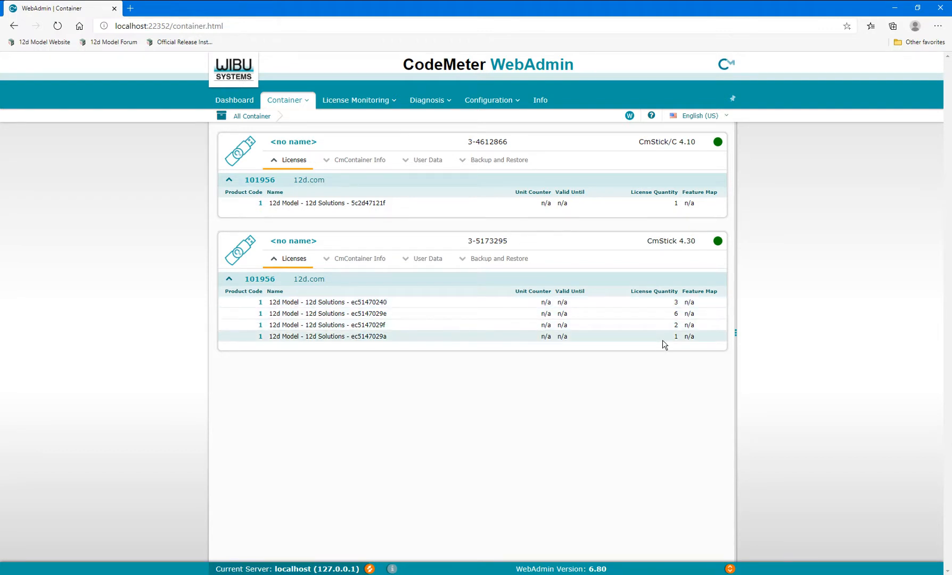
mouse_move(666, 363)
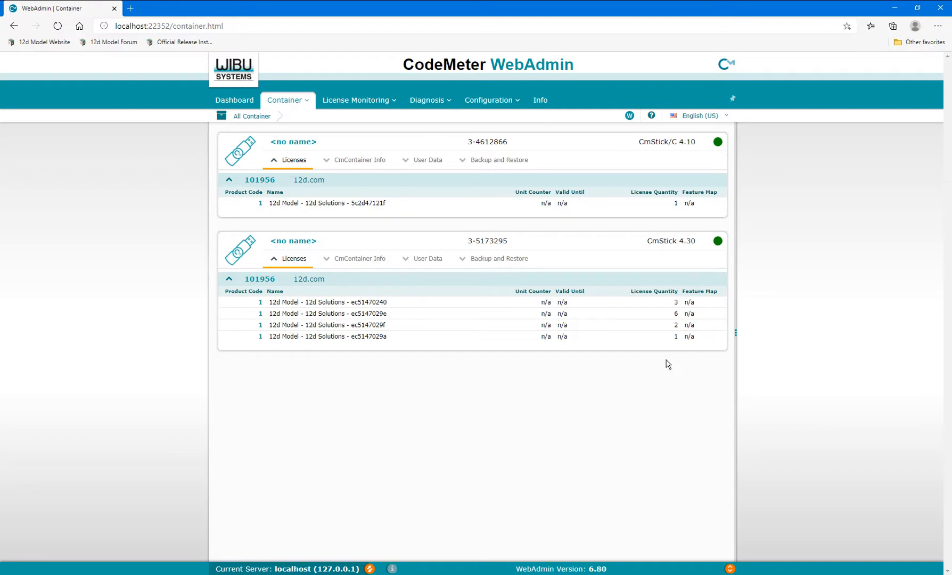
left_click(488, 100)
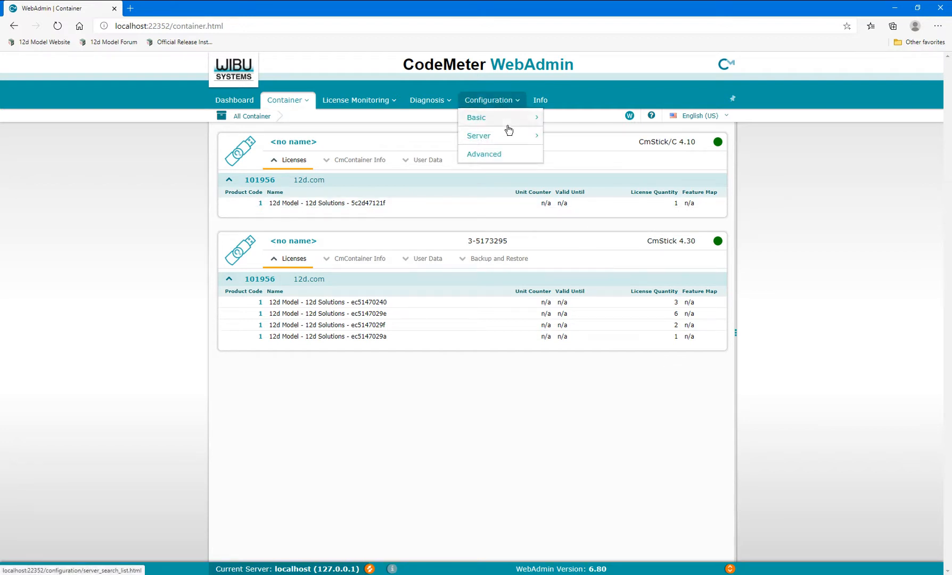
mouse_move(479, 135)
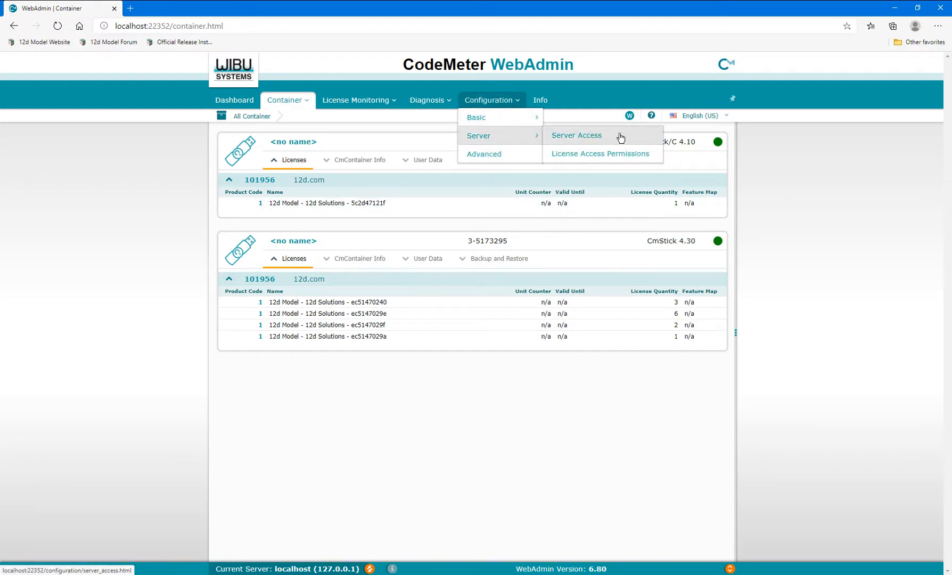
mouse_move(614, 138)
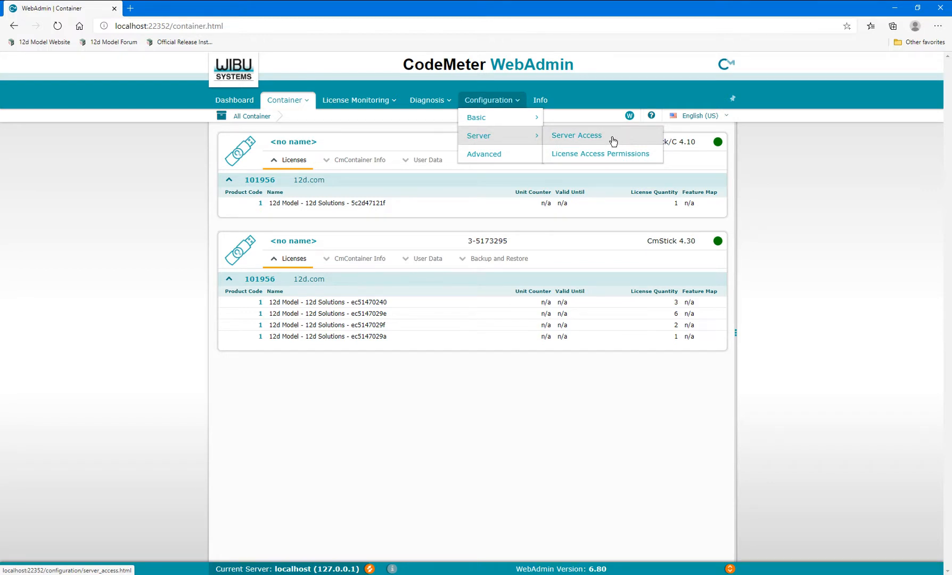
left_click(575, 135)
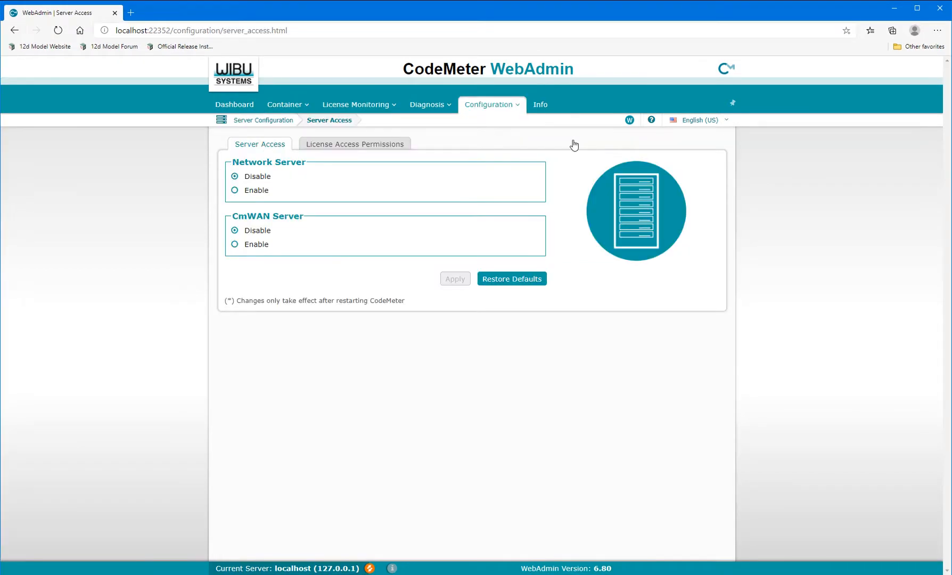
Enable the Network Server on port 22350 and apply the setting.
left_click(234, 190)
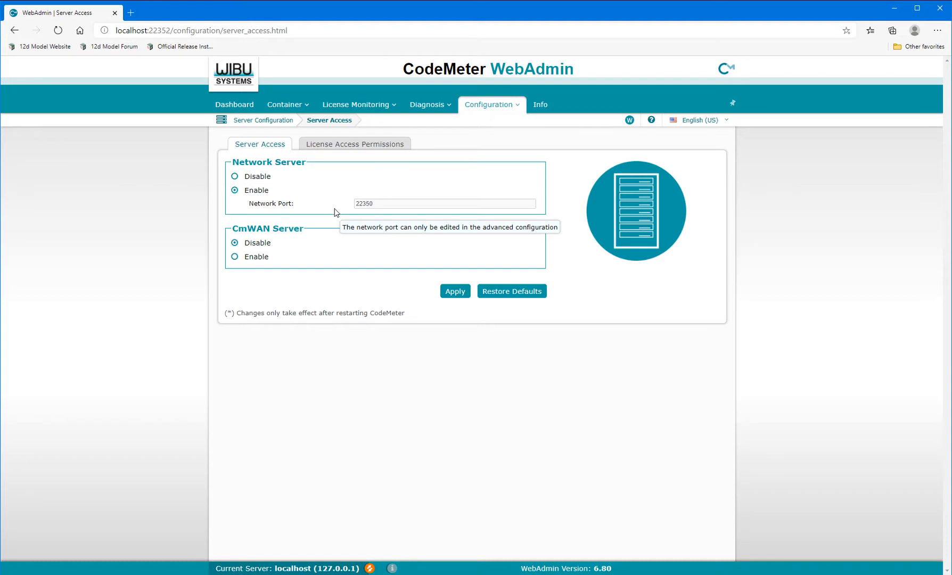
left_click(454, 291)
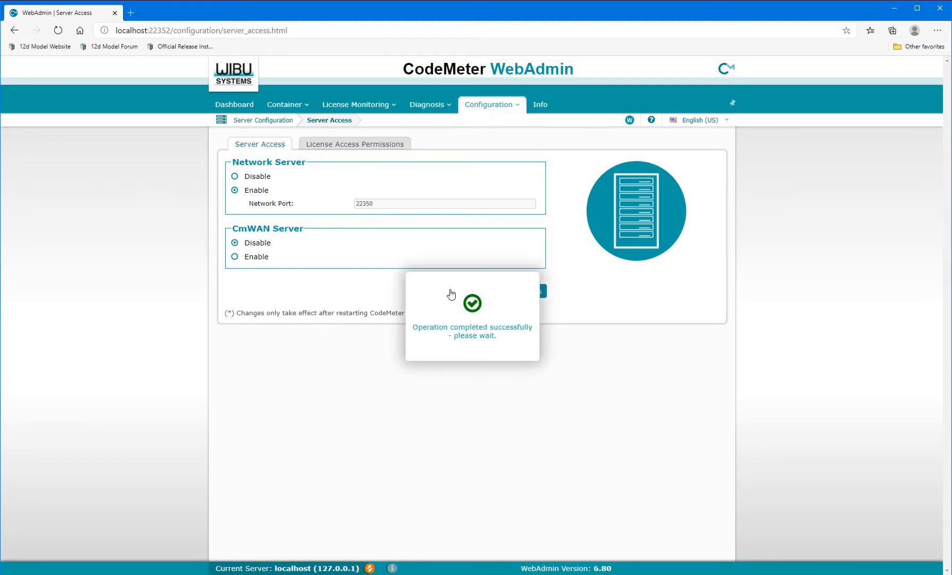